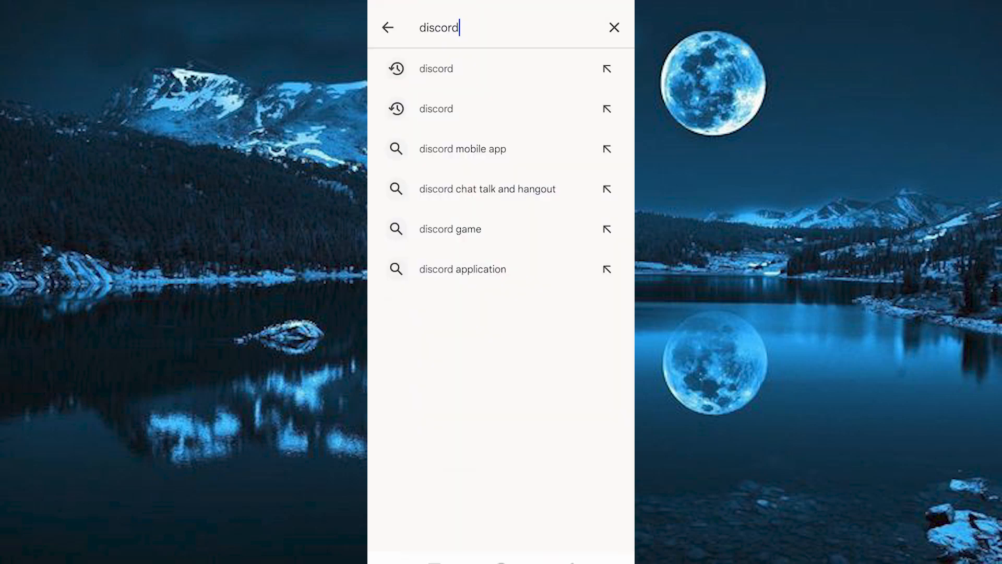
View the Discord listing from the 'discord' suggestion, then leave Play Store for the home screen
left_click(436, 69)
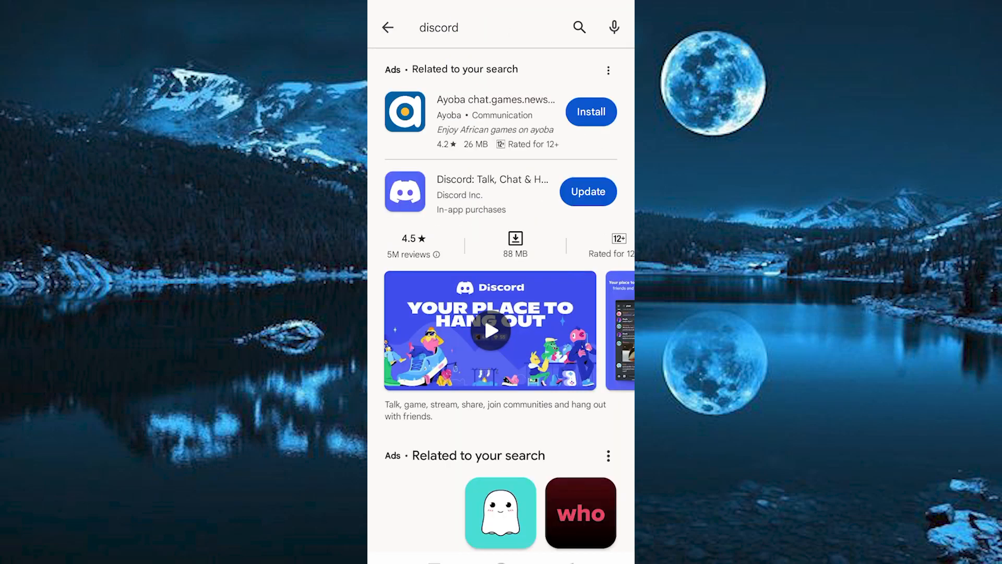
left_click(587, 192)
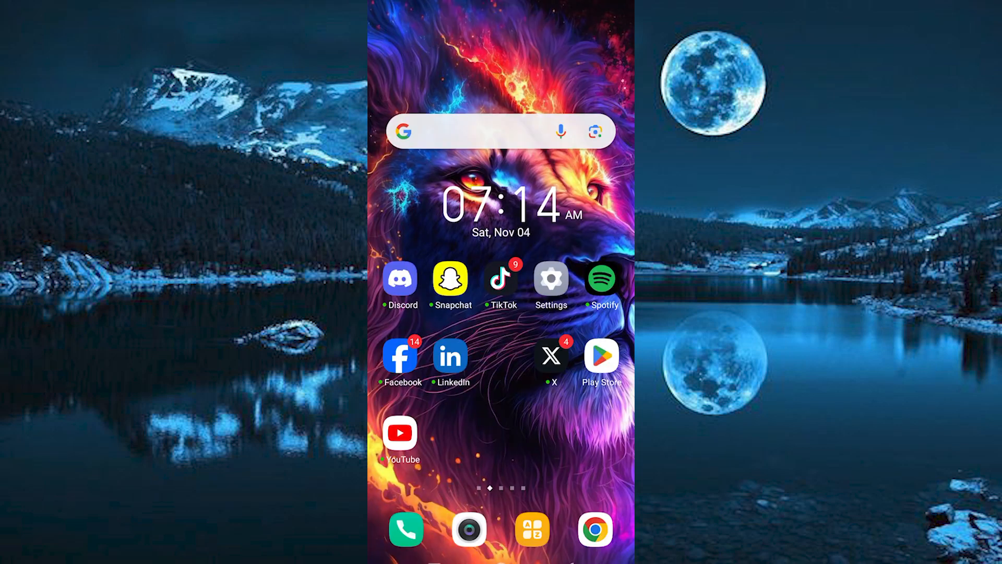
Launch Discord from the home screen and reach your own user settings page
left_click(400, 281)
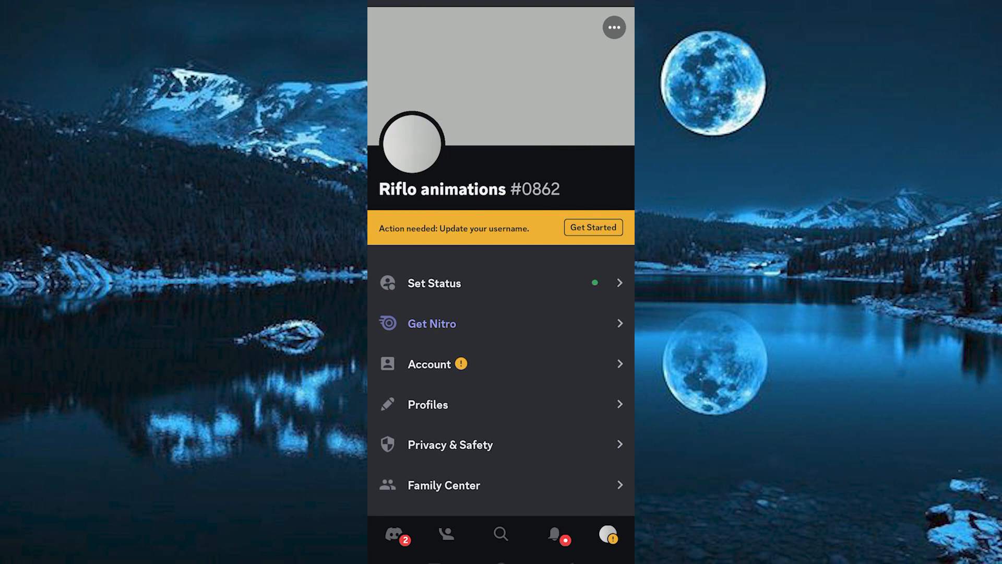
Reach the Voice settings under App Settings, showing Voice Activity input with auto sensitivity
scroll("down", 3)
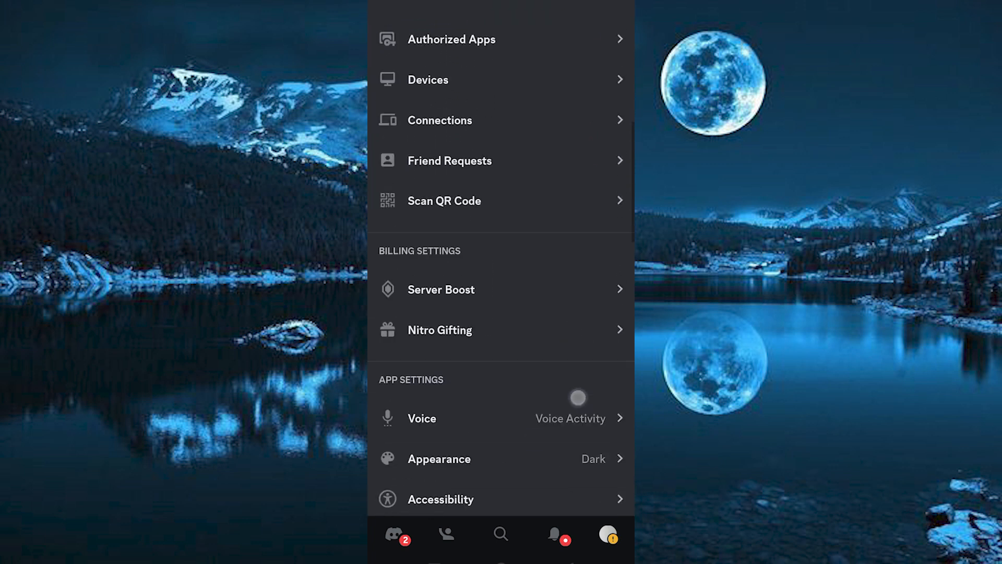
left_click(421, 418)
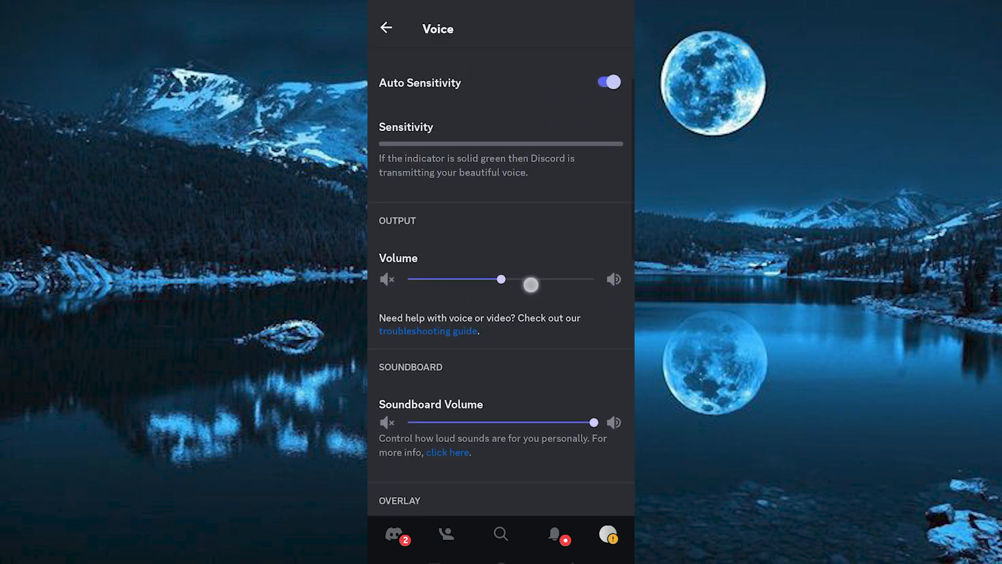
scroll("down", 3)
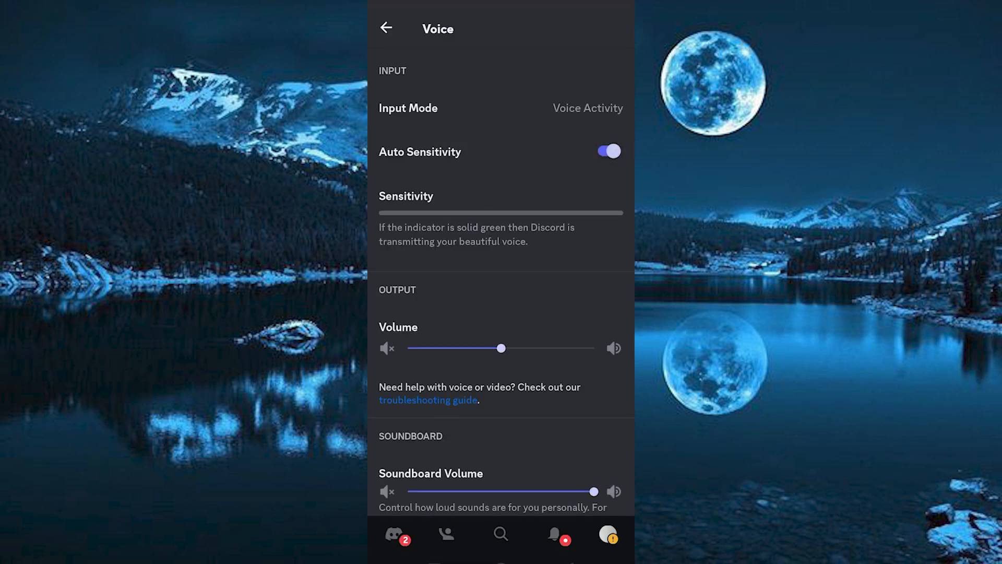
Switch Echo Cancellation on under Voice Processing, keeping Krisp as the noise suppression
scroll("down", 3)
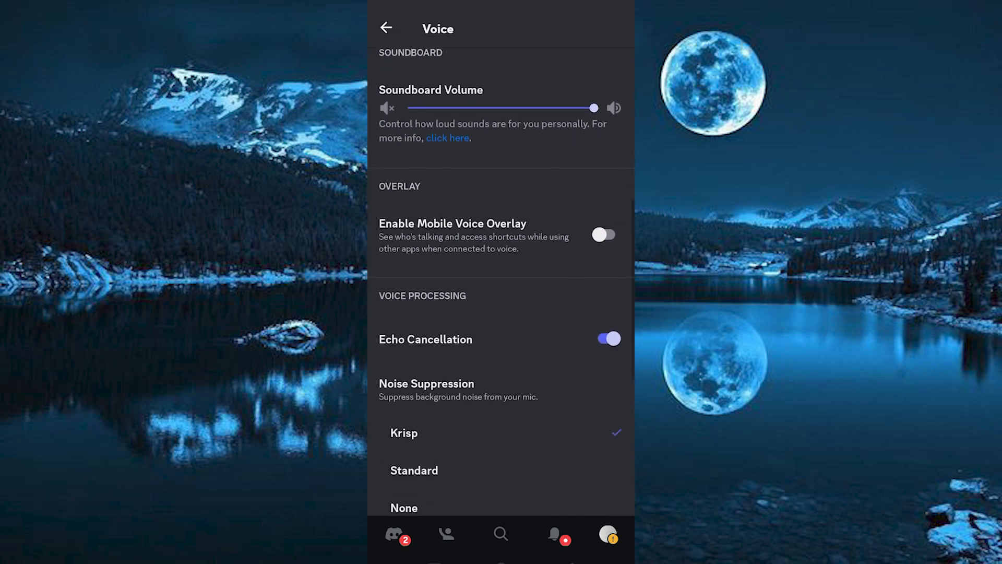
scroll("down", 3)
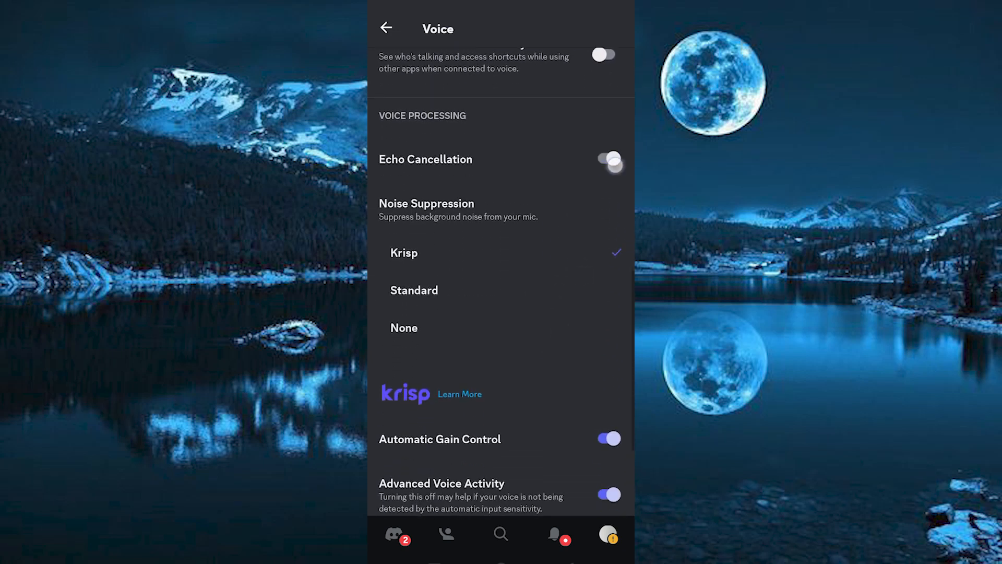
left_click(608, 158)
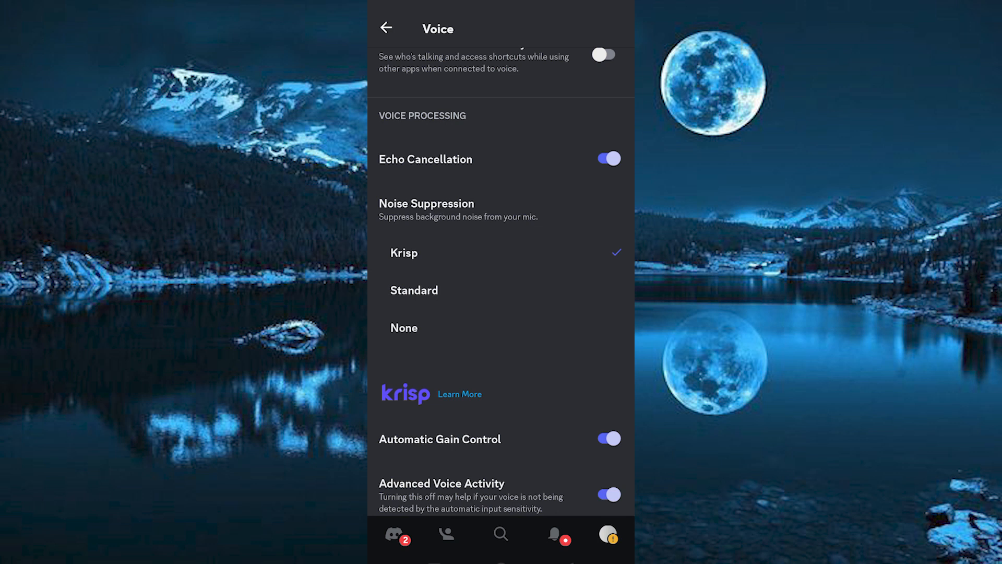
scroll("down", 3)
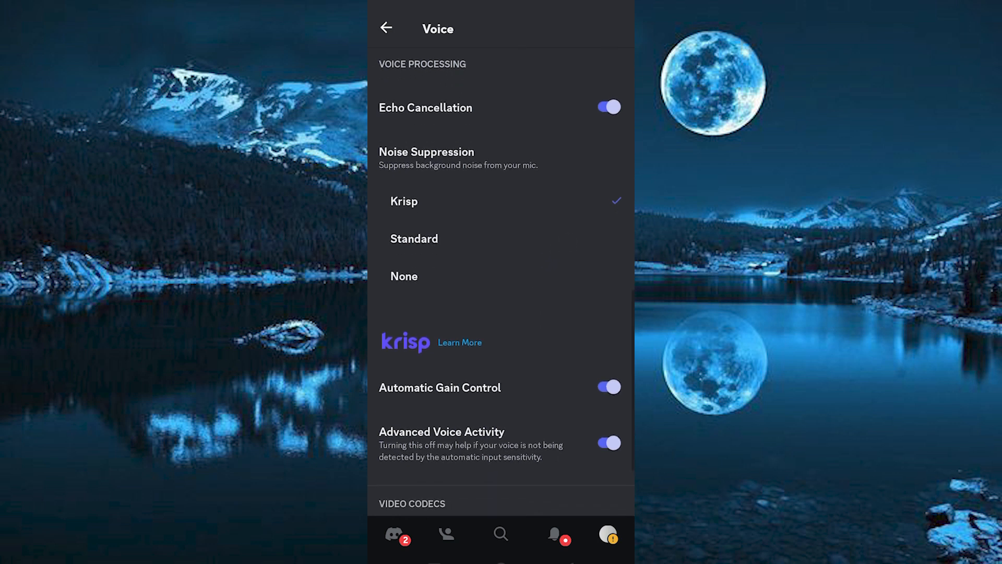
scroll("down", 3)
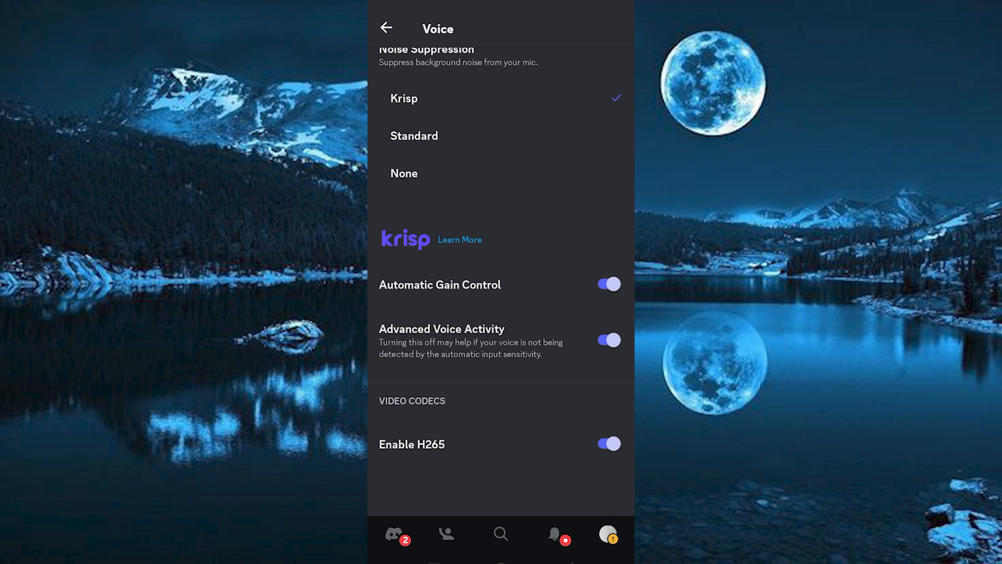